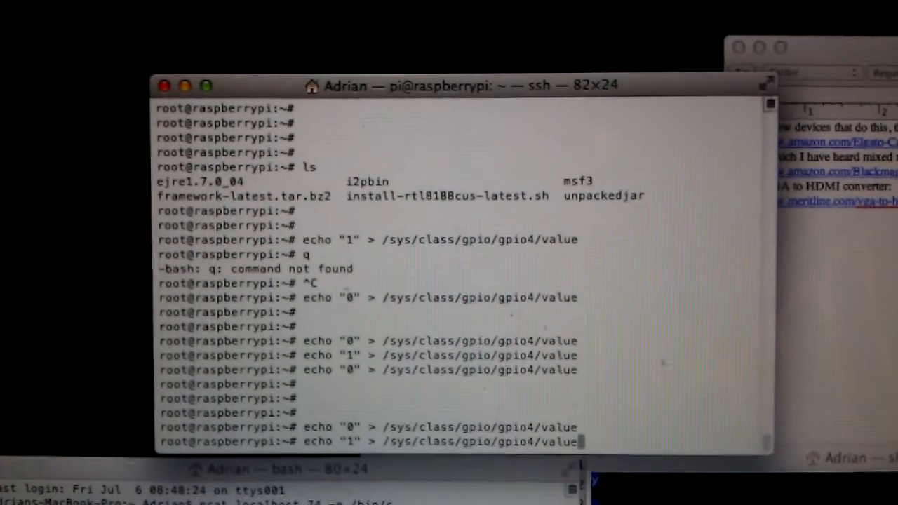
text(echo "4" > /sys/class/gpio/export)
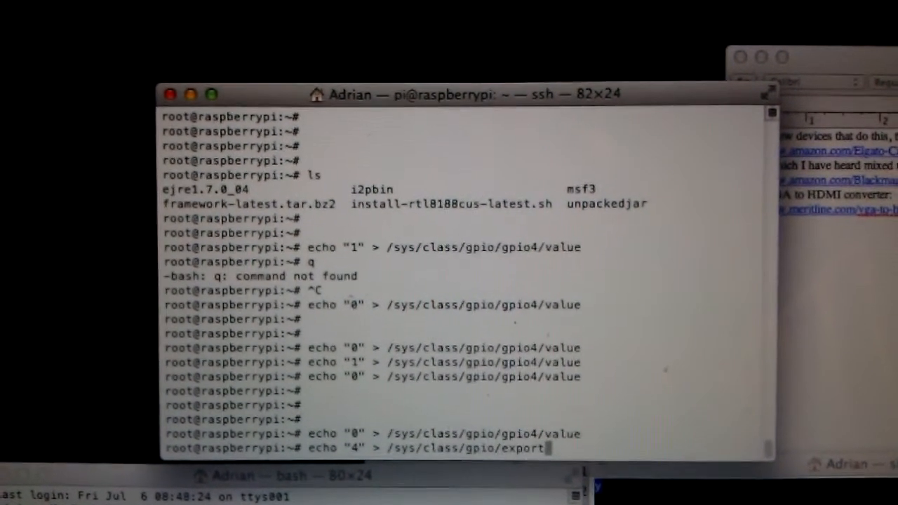